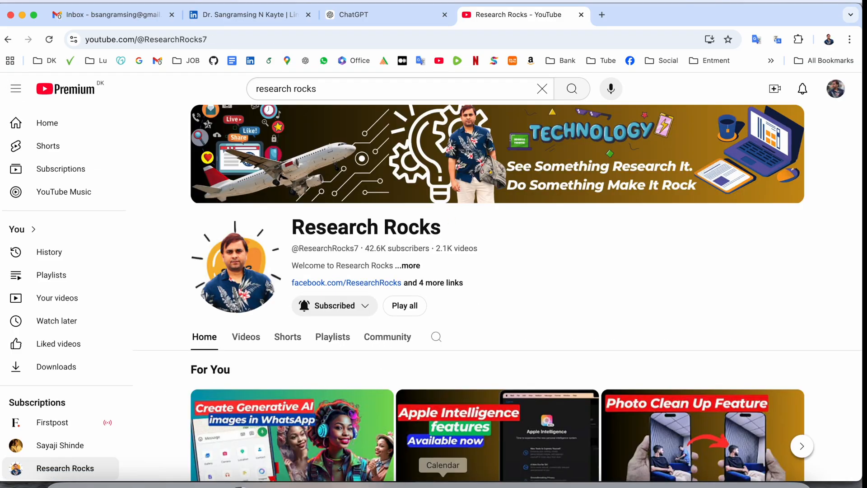
Check Software Update in System Settings, confirming macOS Sequoia Beta 15.2 is current.
left_click(602, 464)
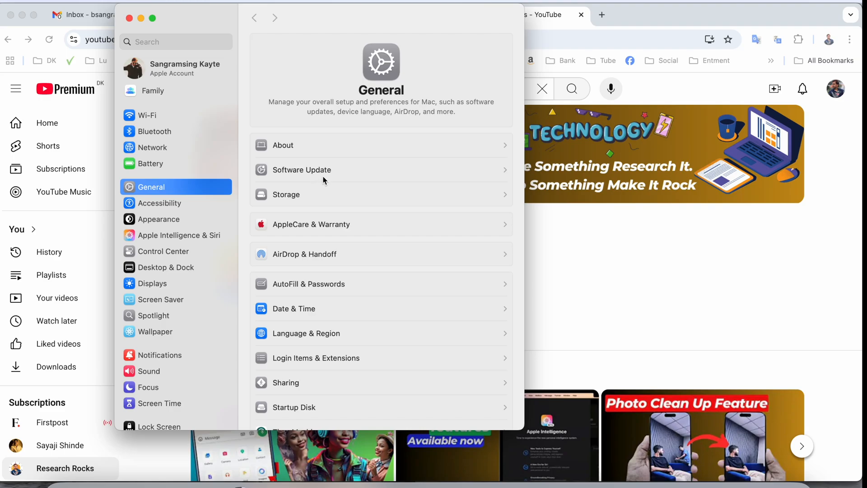
mouse_move(318, 174)
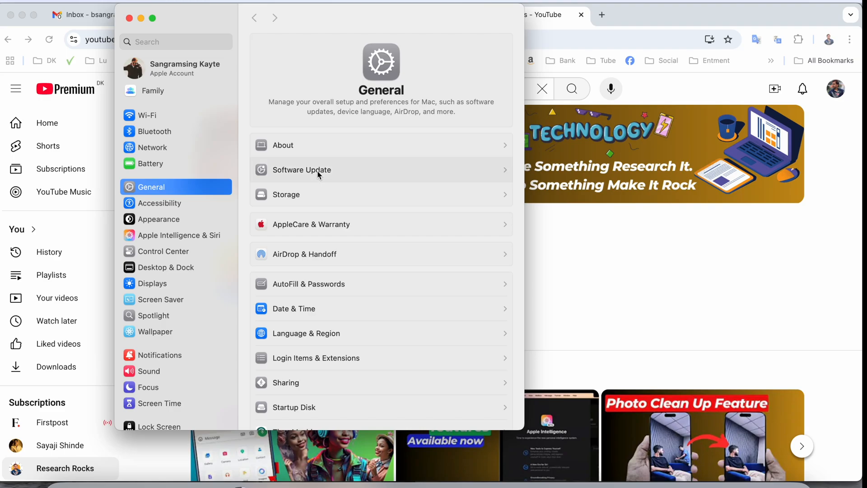
left_click(302, 170)
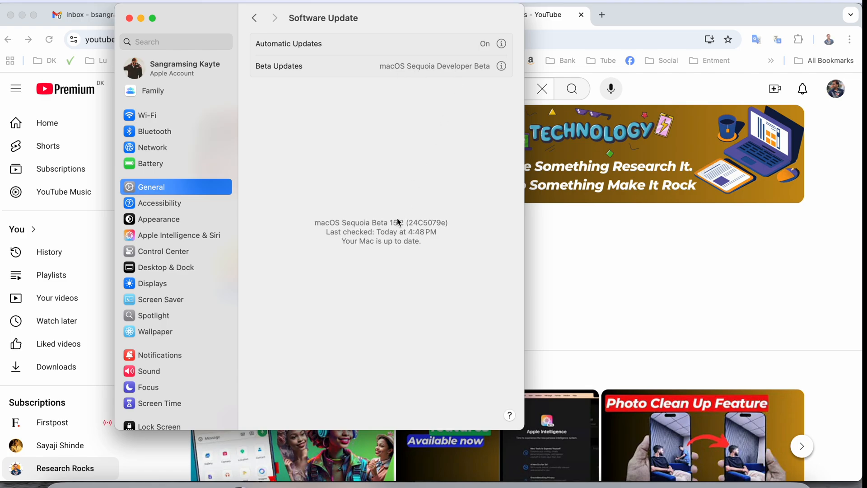
mouse_move(403, 226)
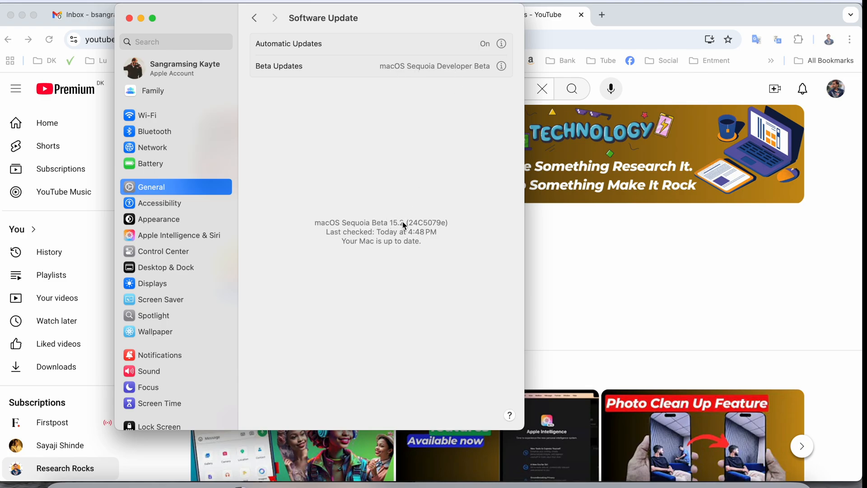
mouse_move(398, 216)
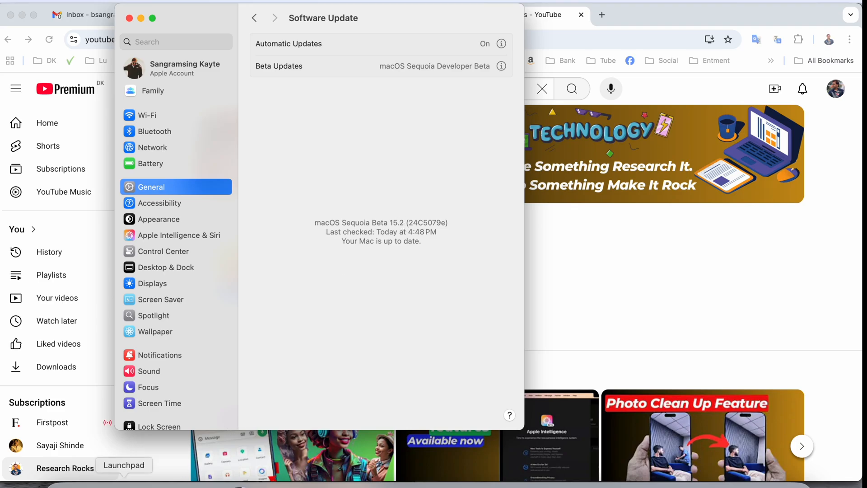
Launch Image Playground from Launchpad to reach its gallery of eight generated images.
left_click(123, 465)
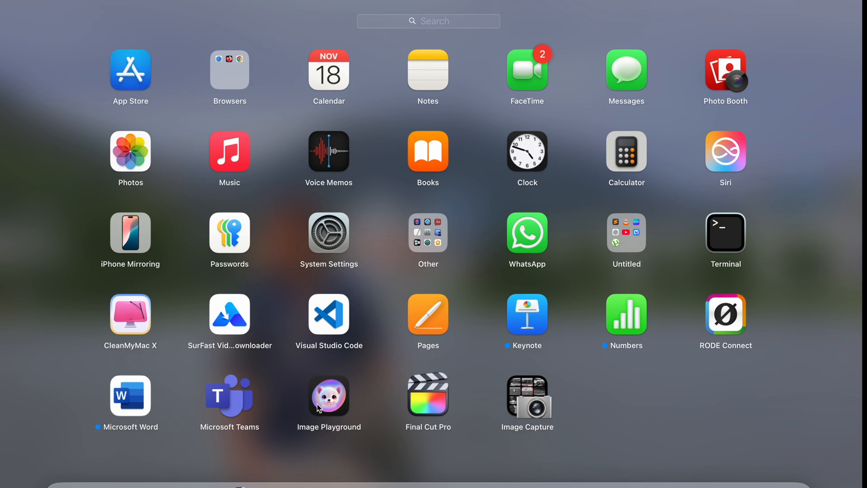
mouse_move(323, 404)
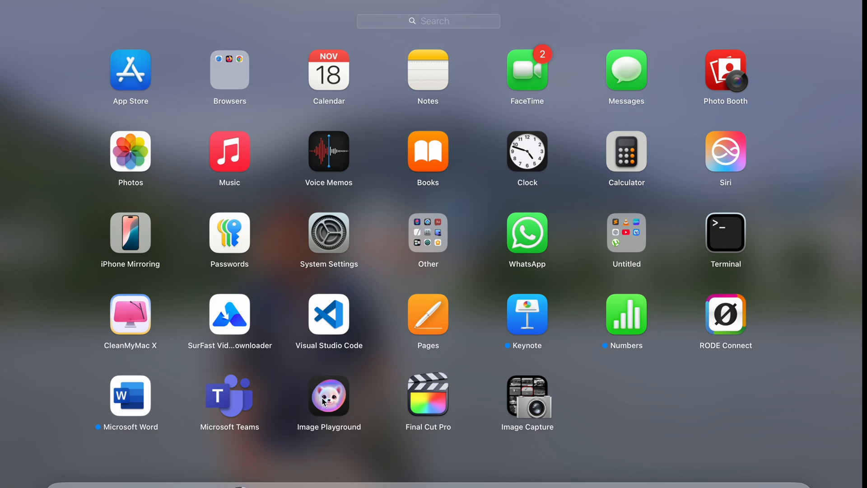
left_click(328, 397)
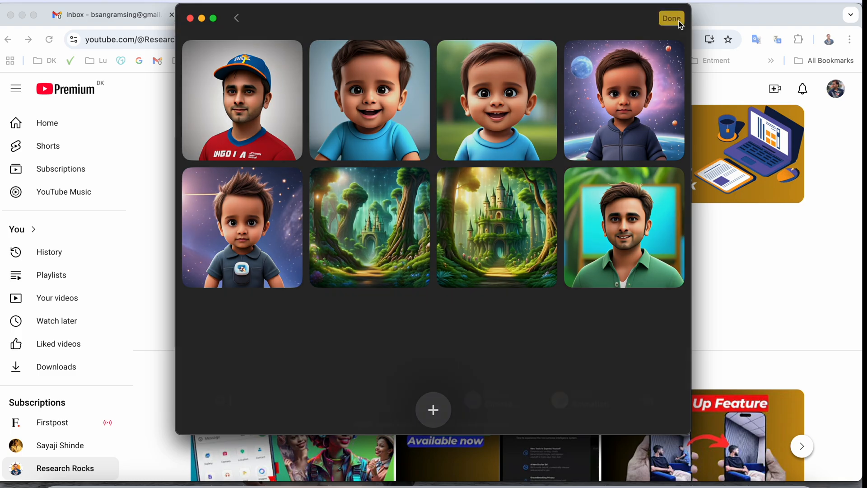
Start a new image with description 'Research Rocks' and the man's photo as starting person.
left_click(432, 410)
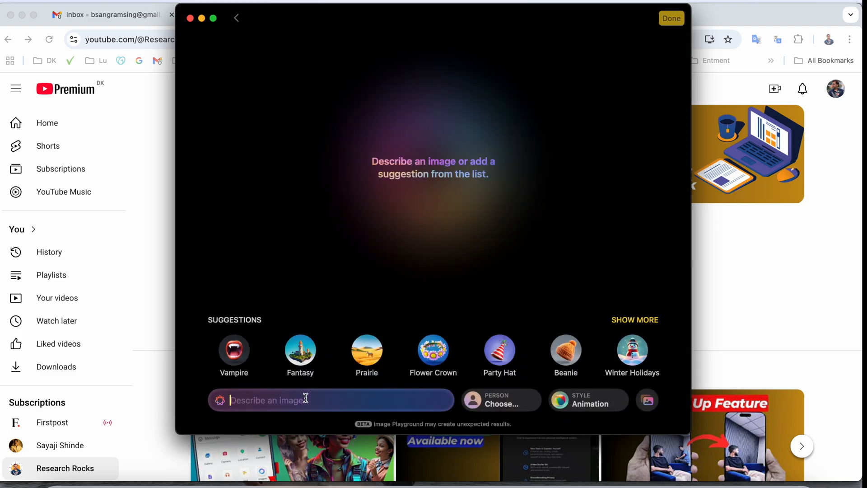
type("Research Rocks")
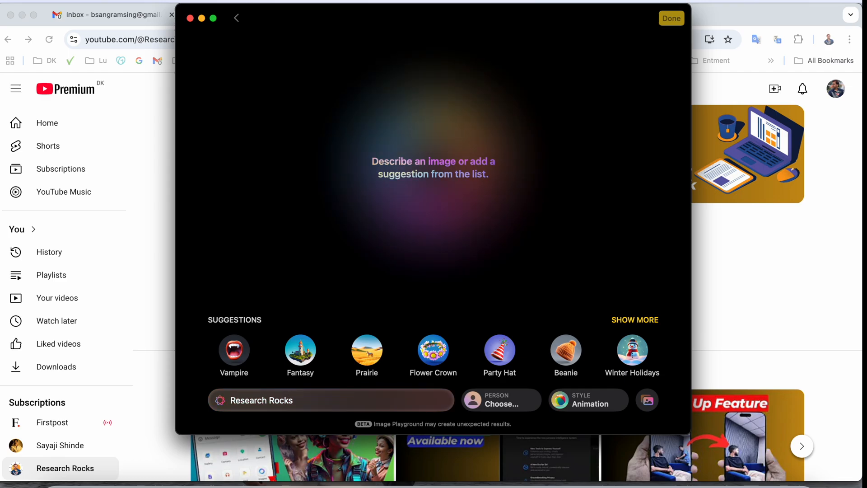
left_click(500, 400)
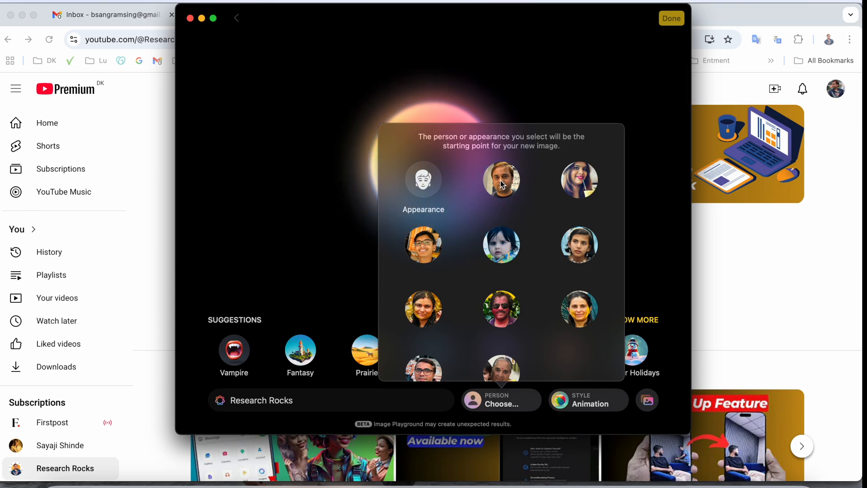
left_click(501, 179)
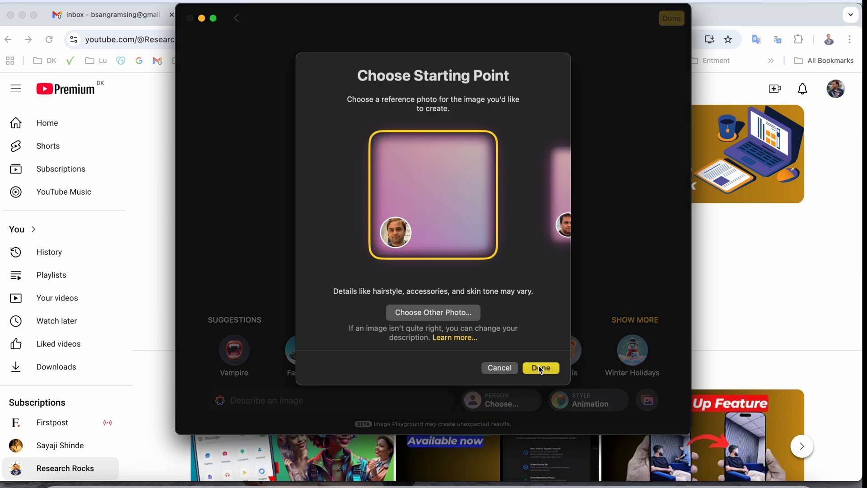
left_click(540, 367)
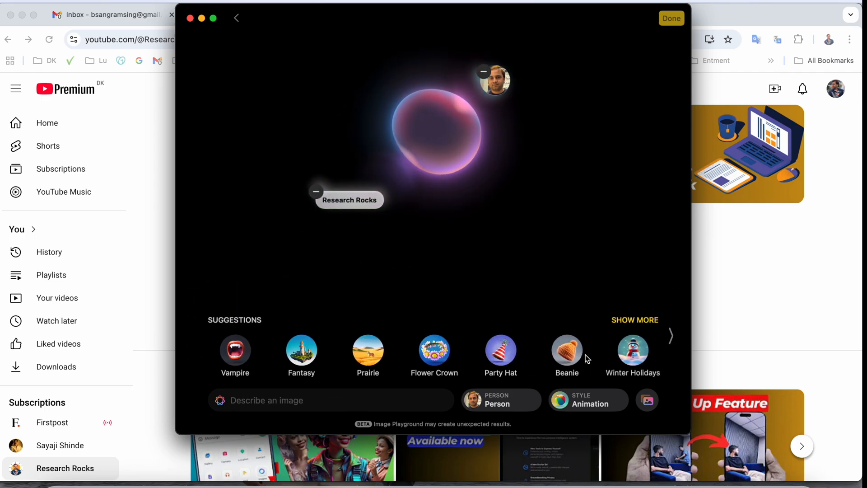
Add the Beanie suggestion and browse through the generated stylized portrait variations.
left_click(635, 319)
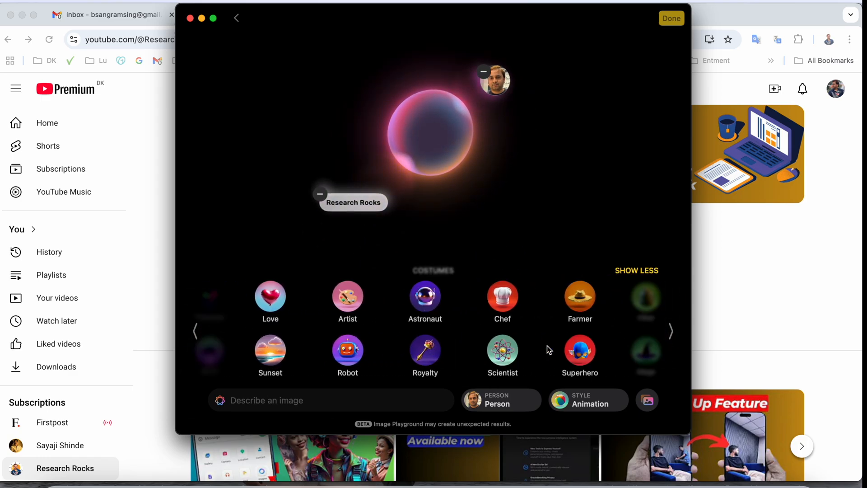
left_click(670, 331)
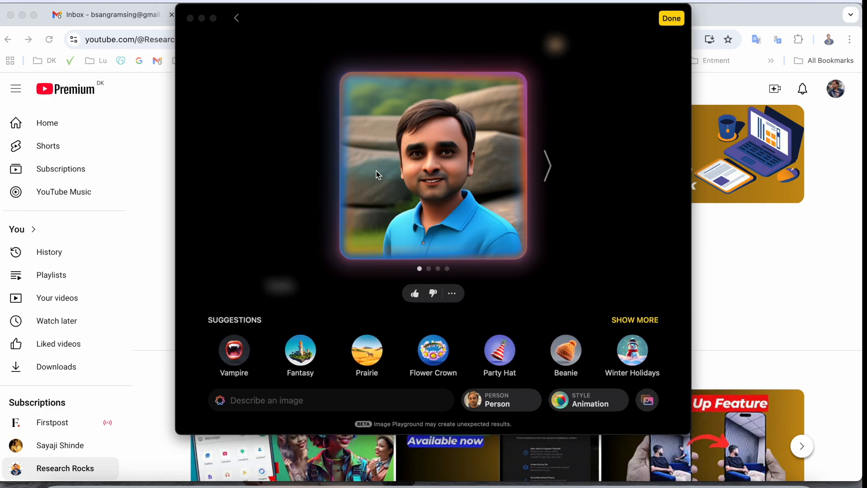
mouse_move(550, 167)
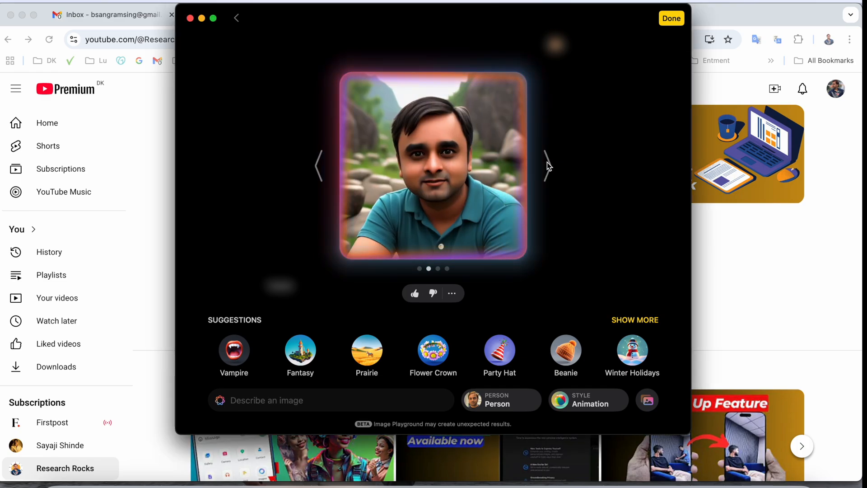
left_click(547, 166)
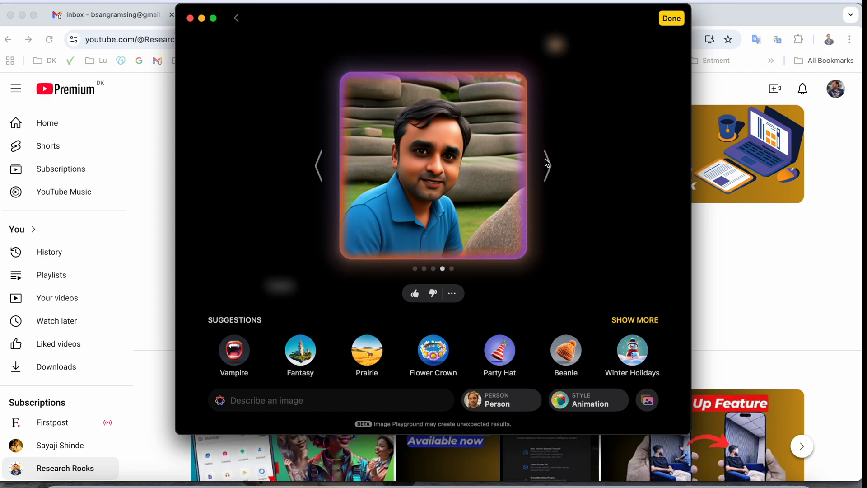
left_click(546, 166)
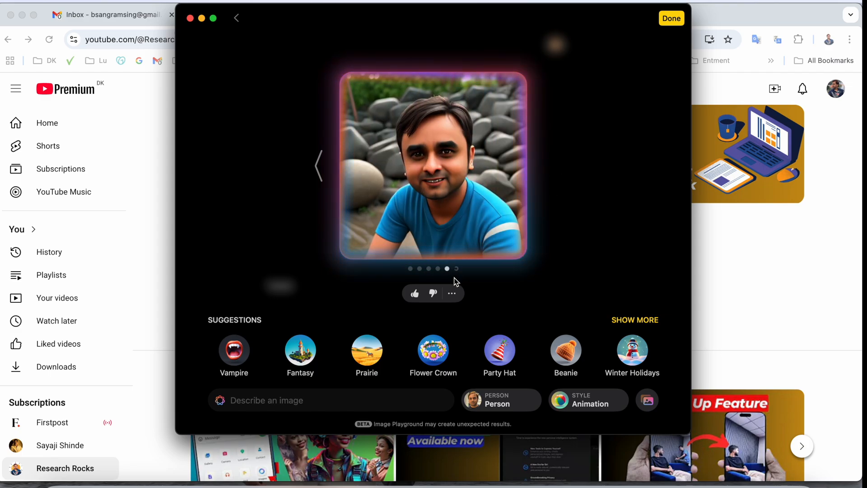
left_click(548, 167)
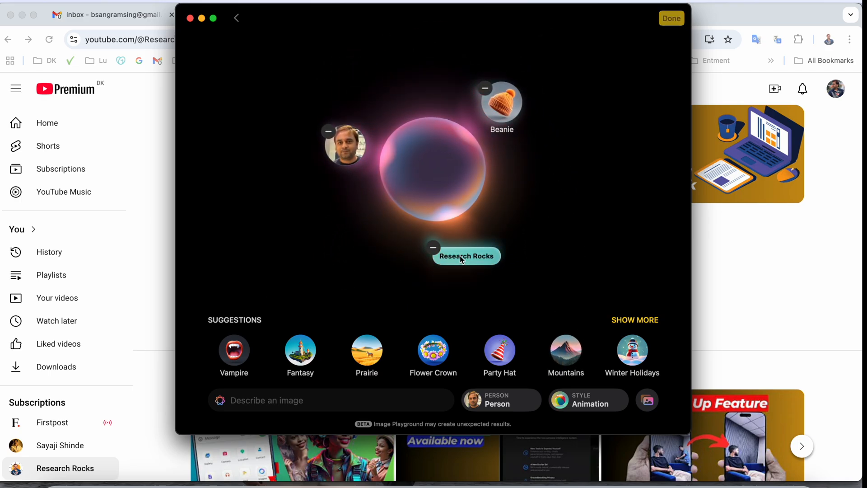
Replace Research Rocks with Prairie and Party Hat concepts, generating new animated portraits.
left_click(431, 247)
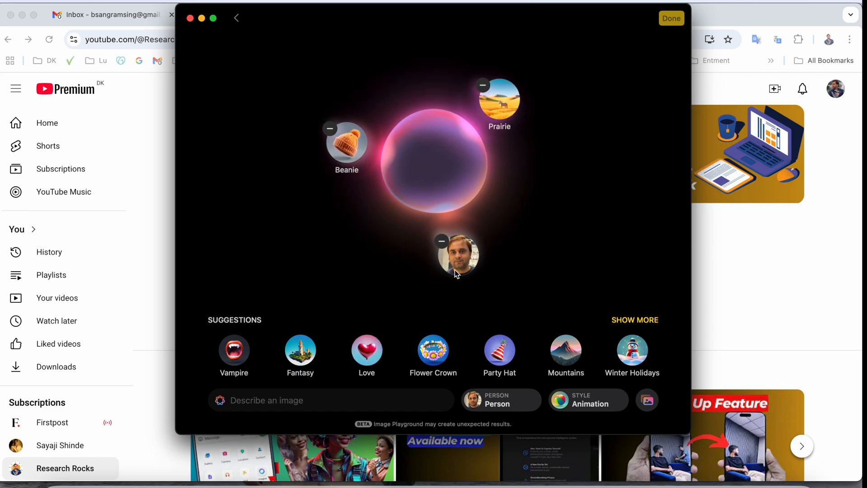
left_click(330, 129)
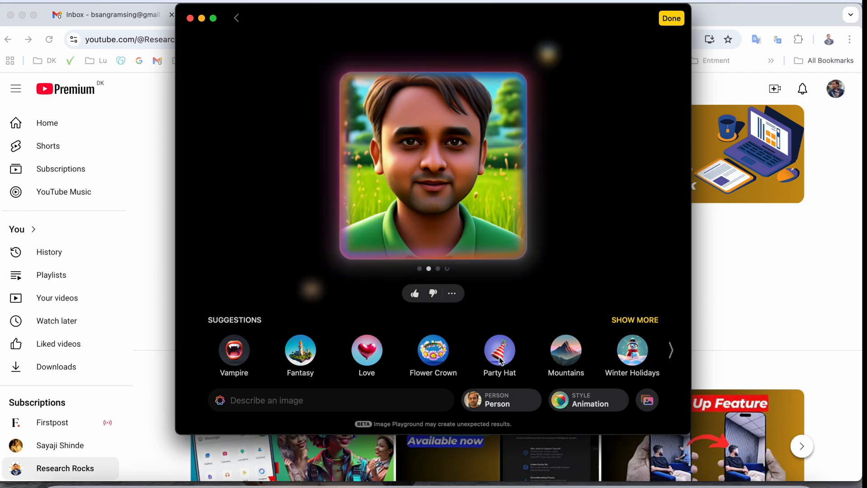
left_click(498, 352)
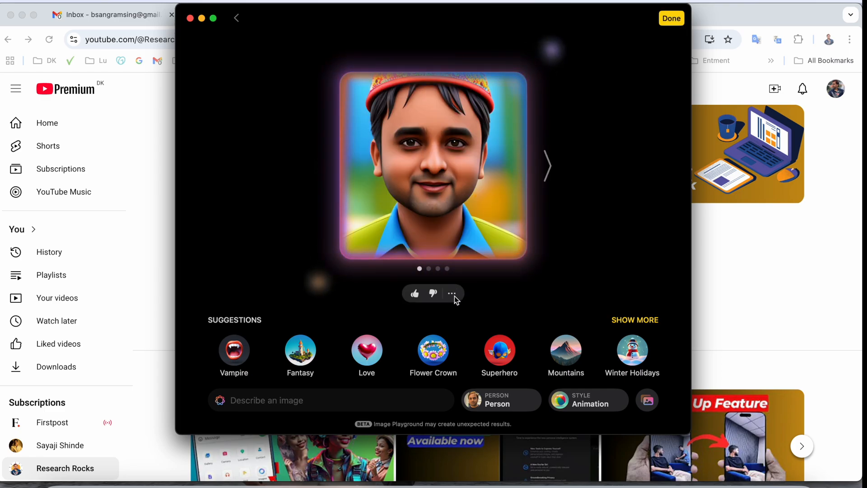
left_click(451, 293)
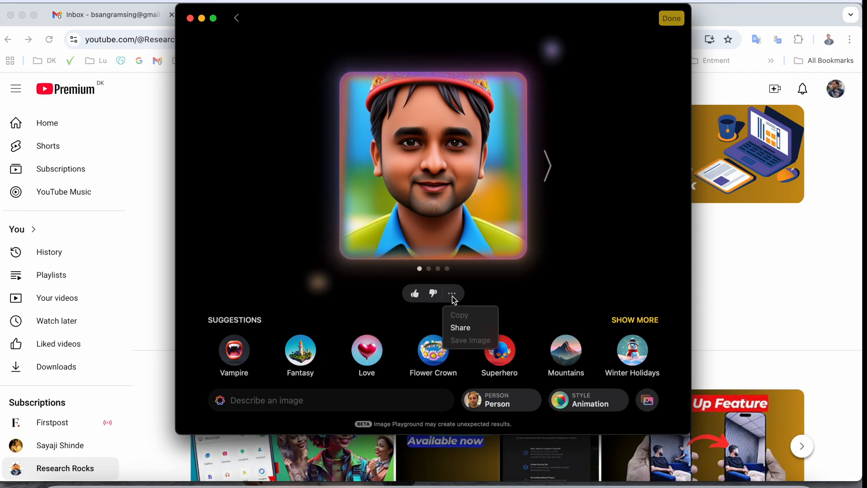
Share the party-hat portrait as a photo in a Messages conversation.
left_click(451, 293)
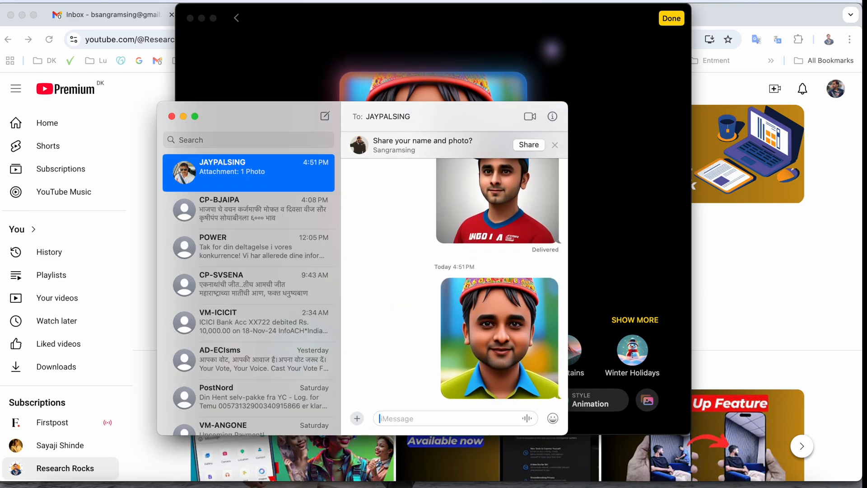
left_click(588, 401)
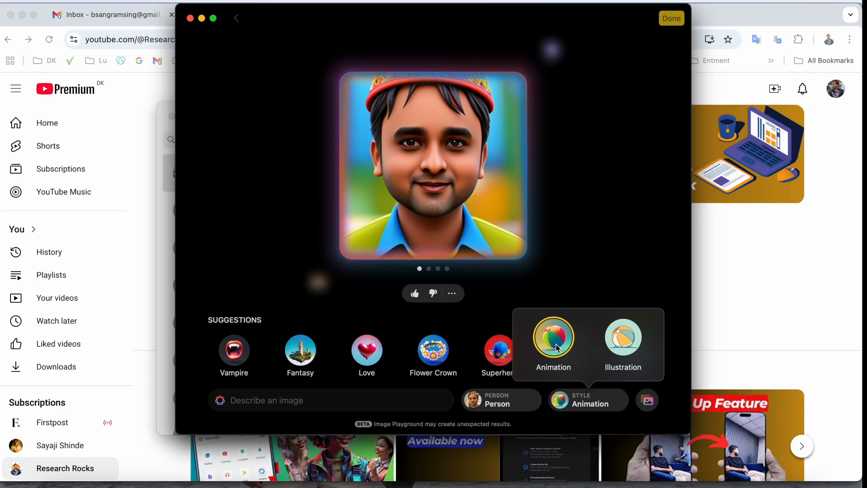
Switch the portrait from Animation to Illustration style, producing an illustrated scarf portrait.
left_click(622, 341)
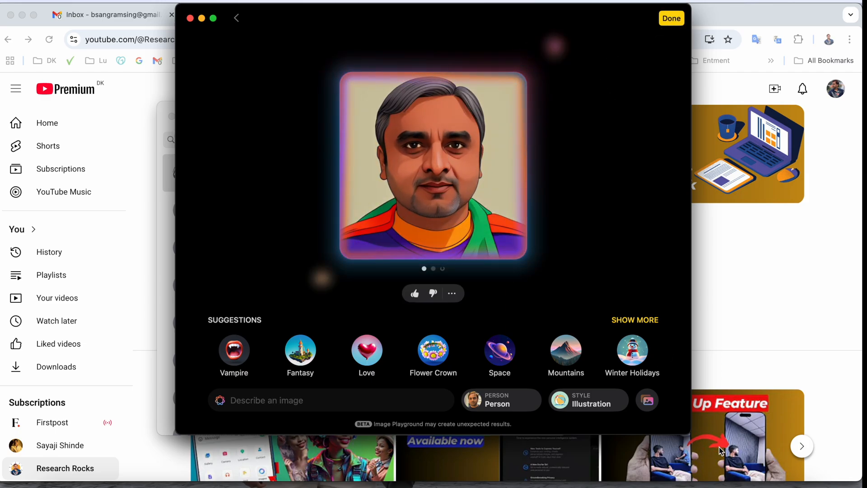
left_click(647, 400)
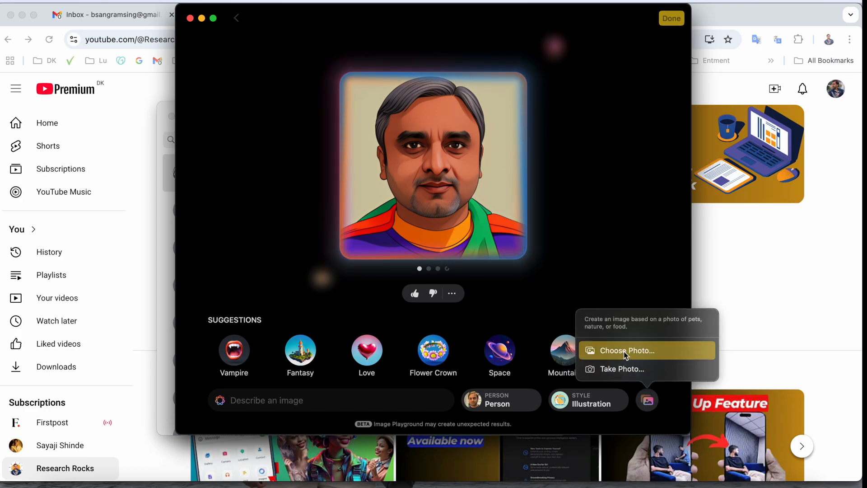
Seed the image with the child's photo from All Photos alongside the Superhero concept.
left_click(626, 350)
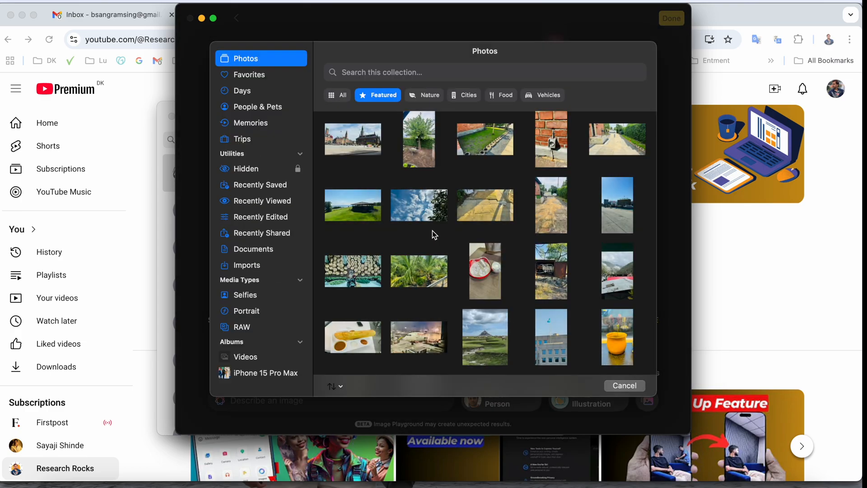
scroll("down", 3)
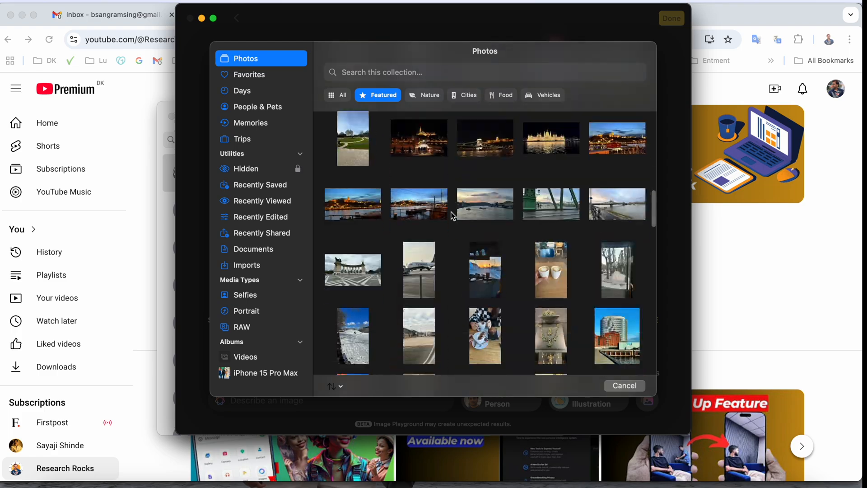
scroll("down", 3)
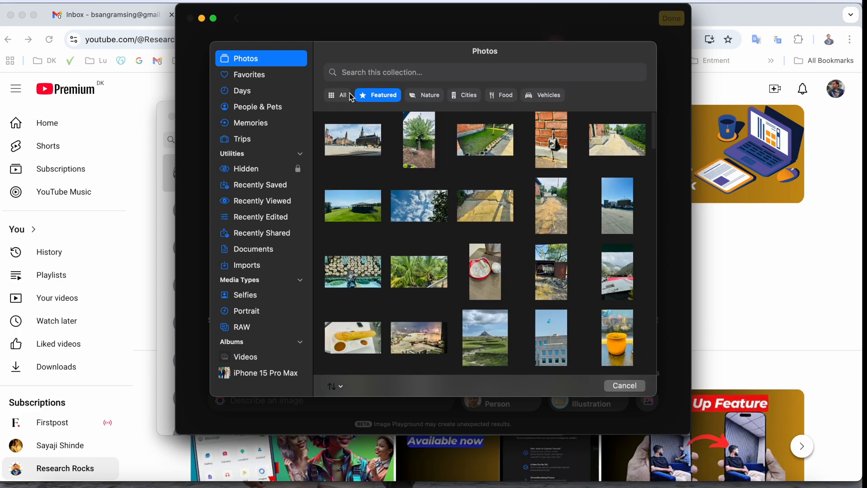
left_click(337, 95)
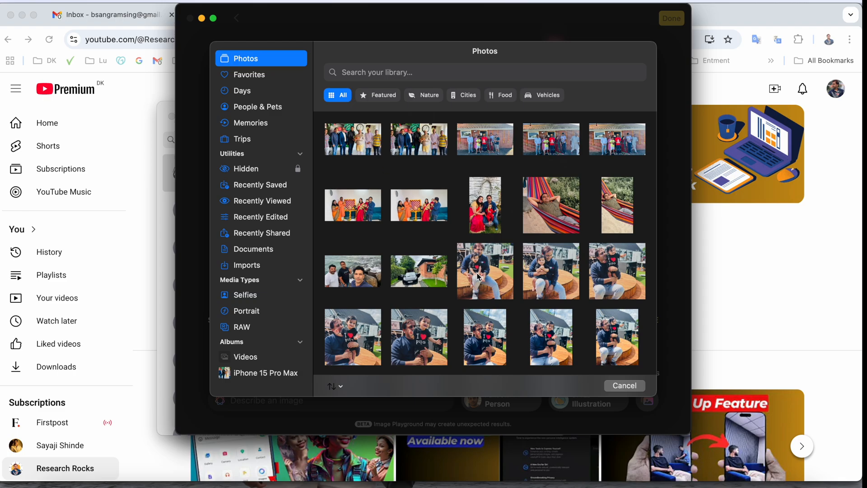
scroll("down", 3)
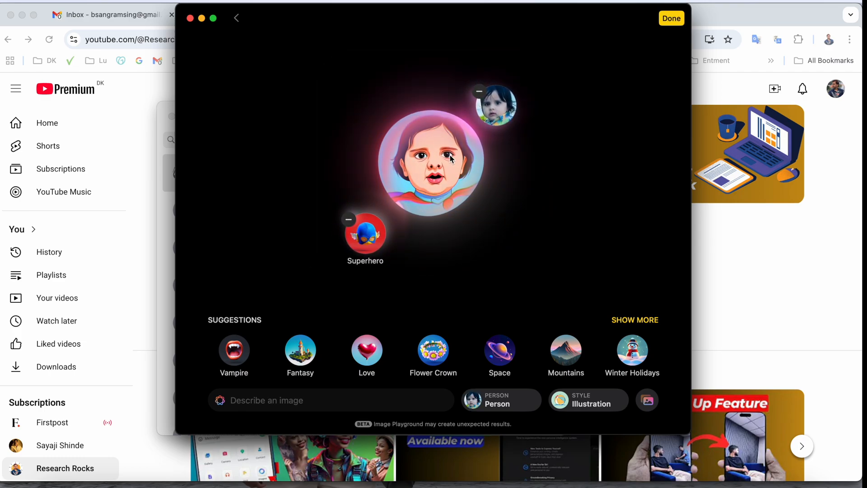
Browse the child's superhero variations and save the chosen illustration to the library.
left_click(365, 230)
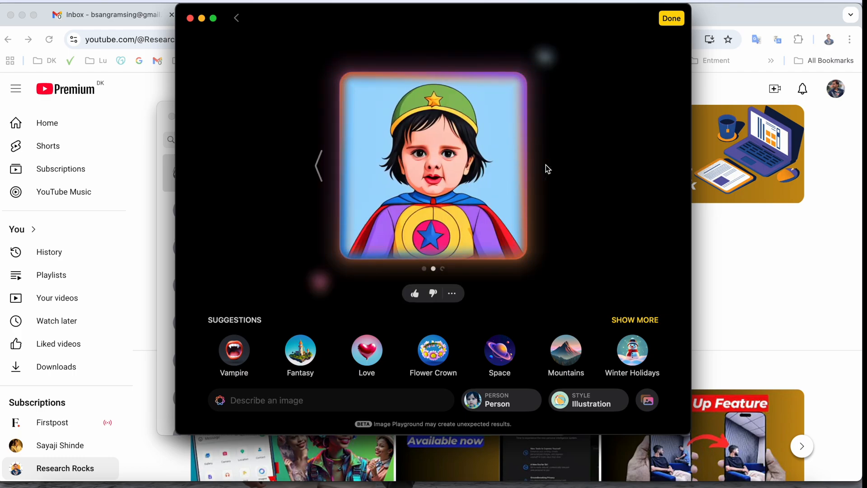
left_click(452, 292)
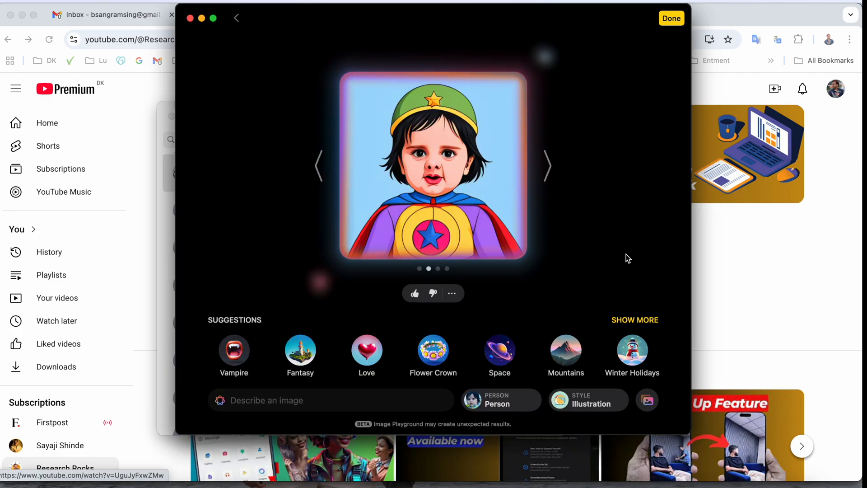
left_click(671, 18)
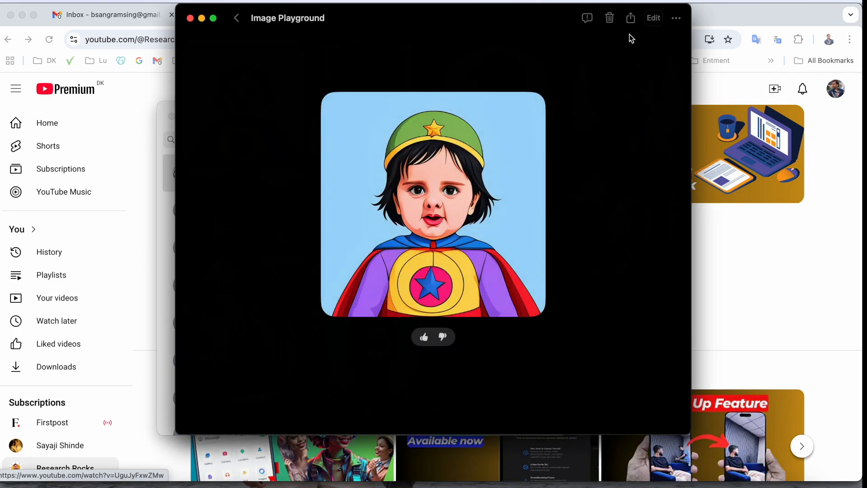
Start a fresh creation with only the Birthday concept added in Animation style.
left_click(236, 18)
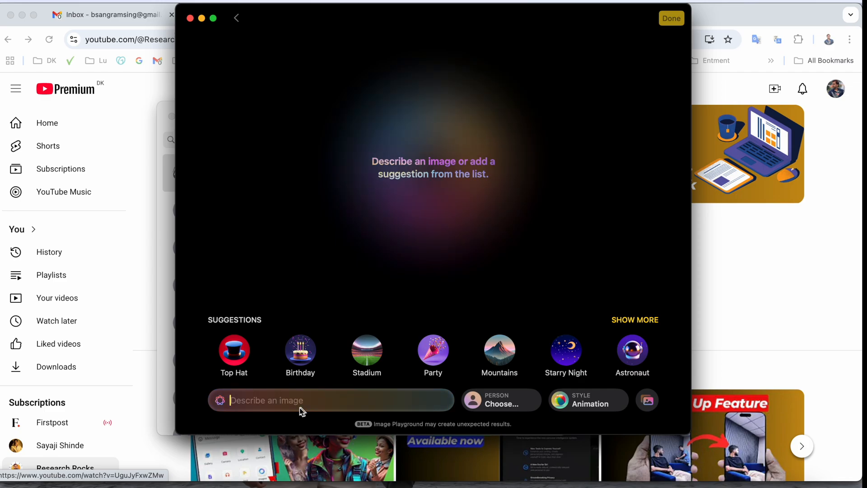
left_click(300, 349)
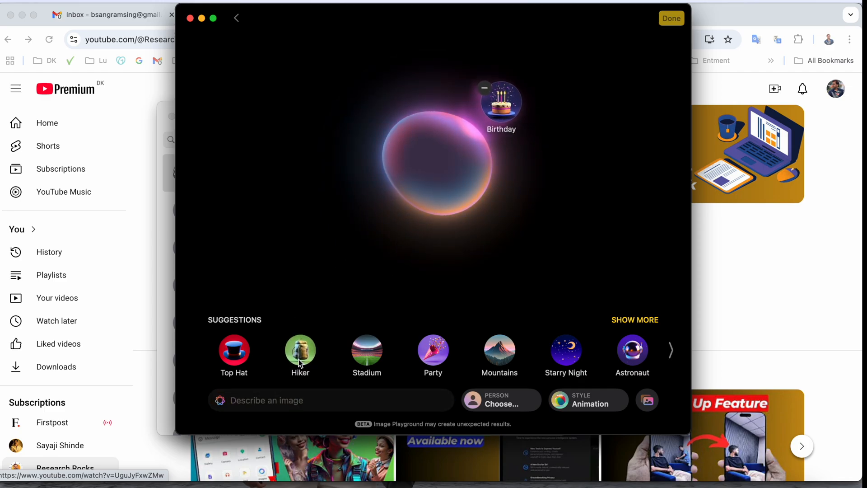